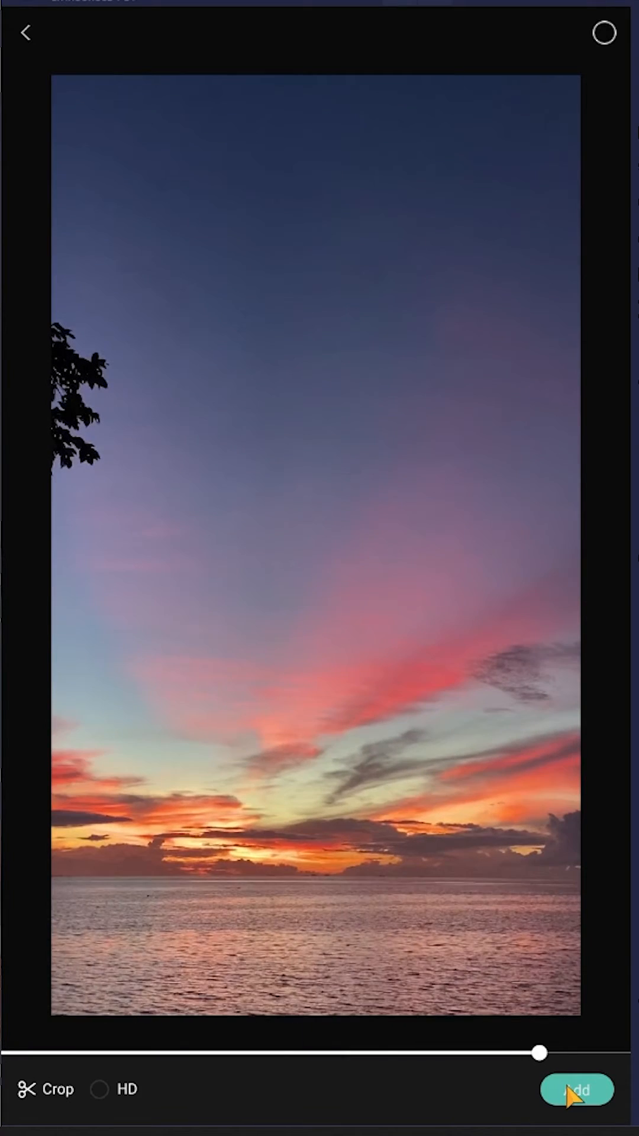
Add the six-second sunset video from the import preview into a new project
{"action": "left_click", "coordinate": [576, 1089]}
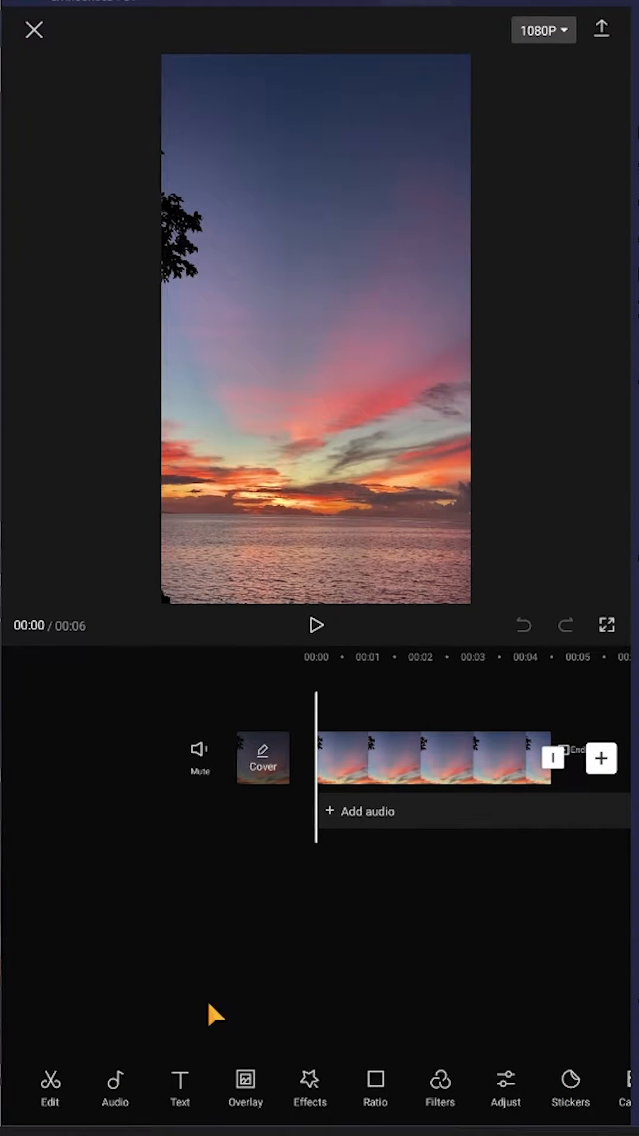
Add a 'TEXT' caption, then enlarge it and move it toward the lower middle of the frame
{"action": "left_click", "coordinate": [180, 1090]}
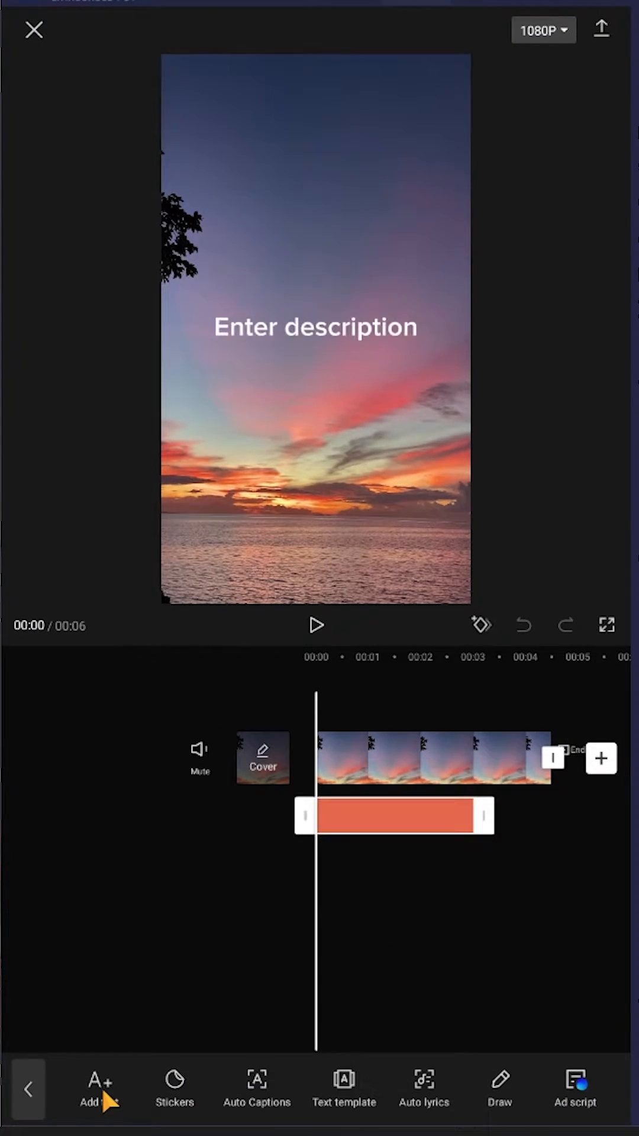
{"action": "left_click", "coordinate": [315, 326]}
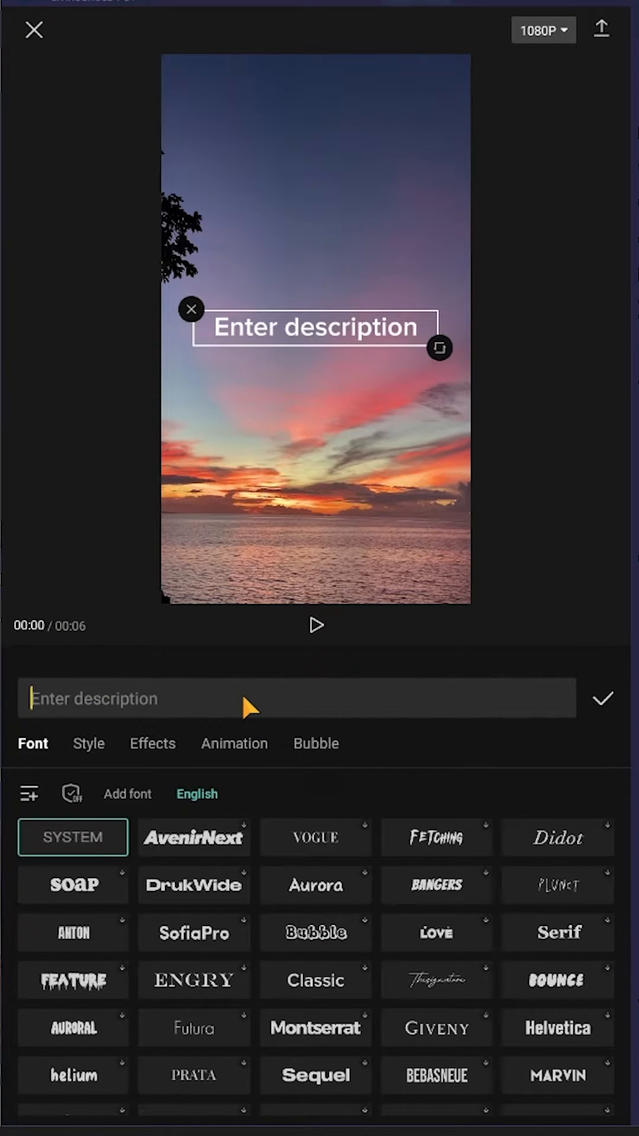
{"action": "type", "text": "TEXT"}
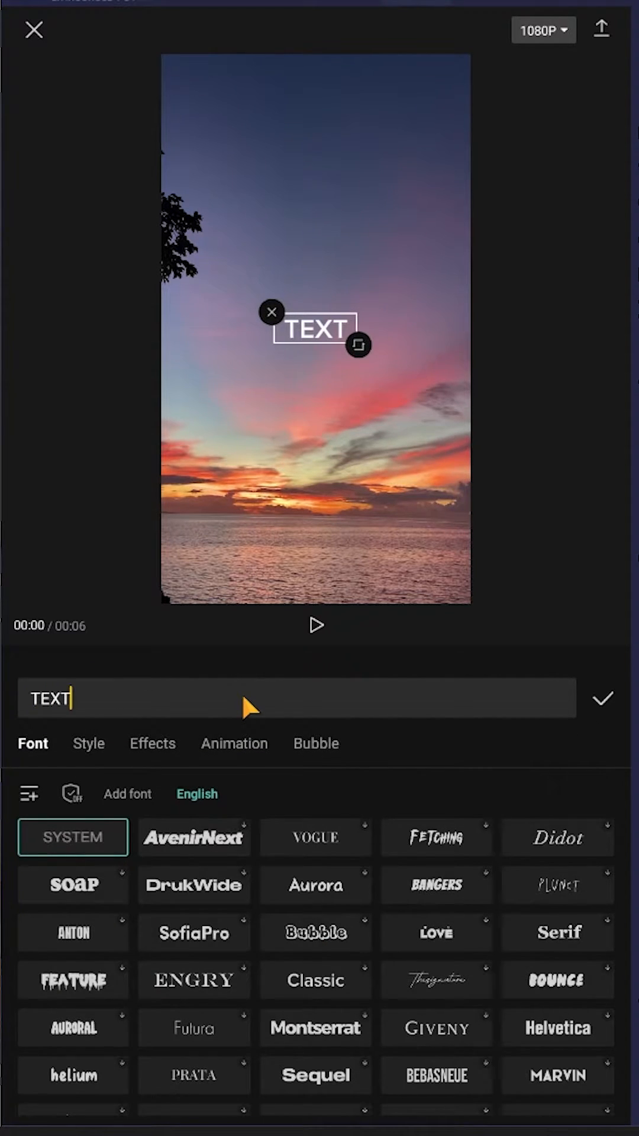
{"action": "left_click_drag", "start_coordinate": [358, 345], "coordinate": [438, 371]}
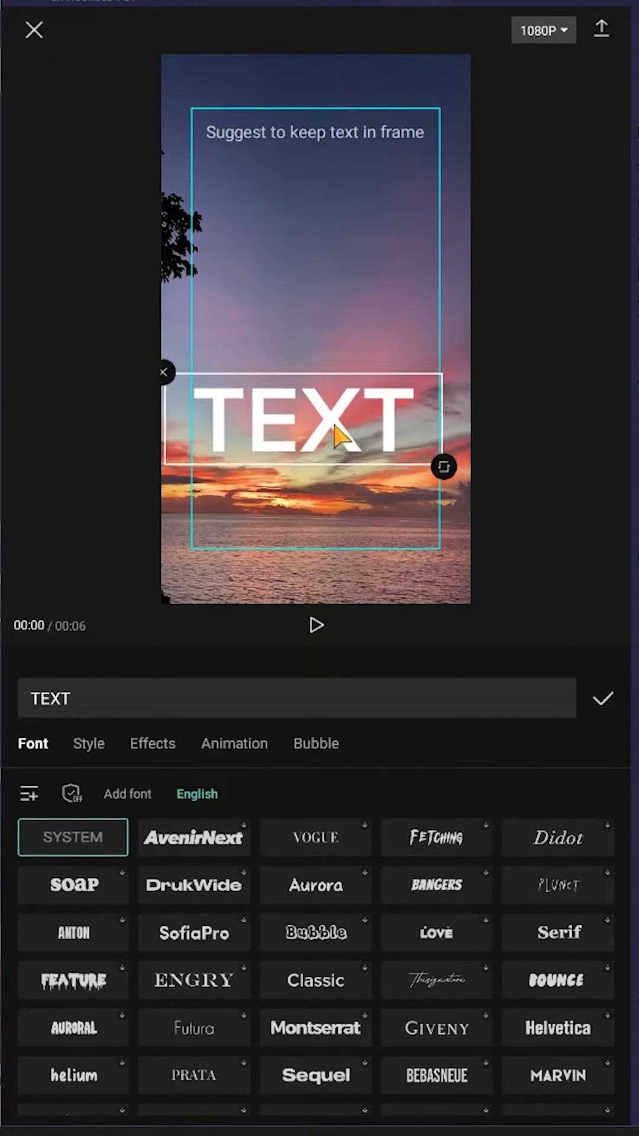
Make TEXT italic on a full-length black clip, export it, and select the sunset video
{"action": "left_click", "coordinate": [194, 837]}
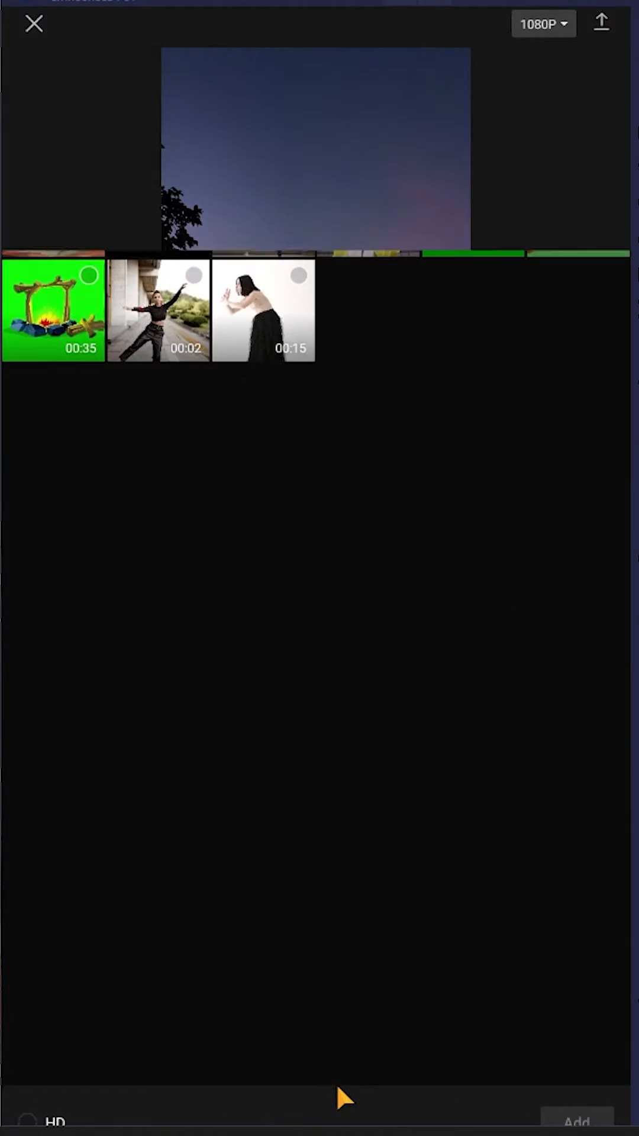
{"action": "left_click", "coordinate": [398, 33]}
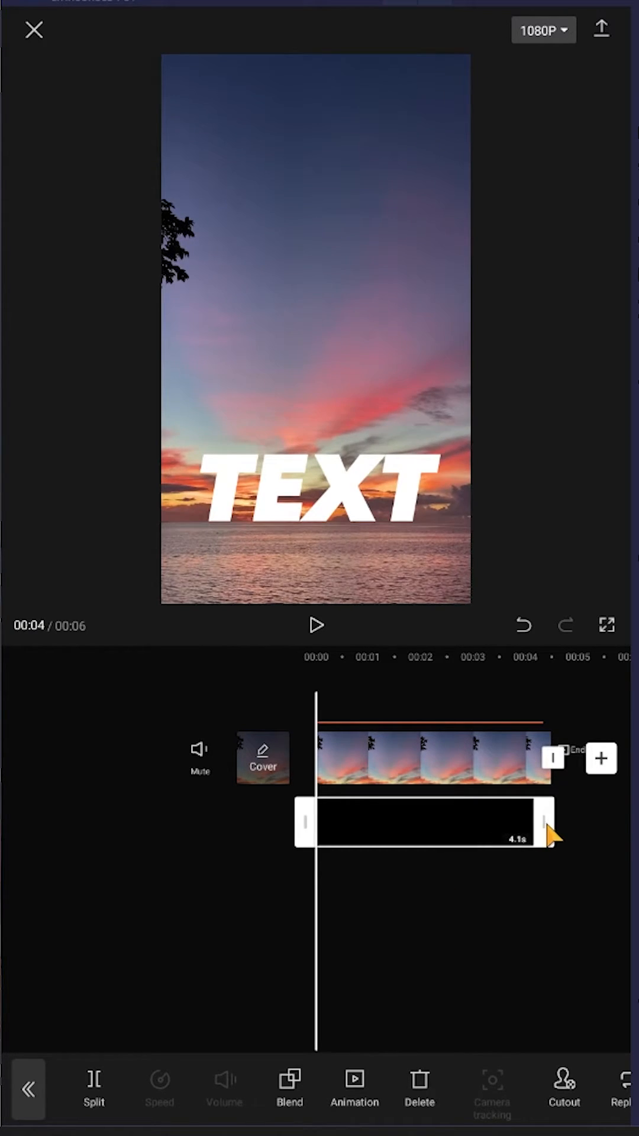
{"action": "left_click_drag", "start_coordinate": [551, 824], "coordinate": [558, 824]}
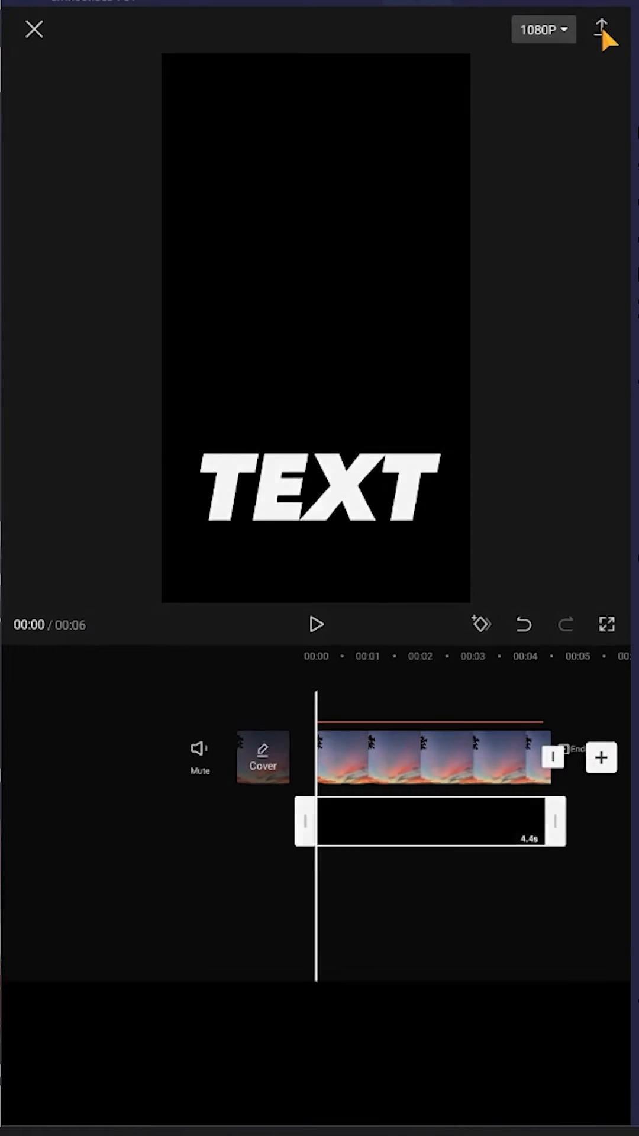
{"action": "left_click", "coordinate": [603, 29]}
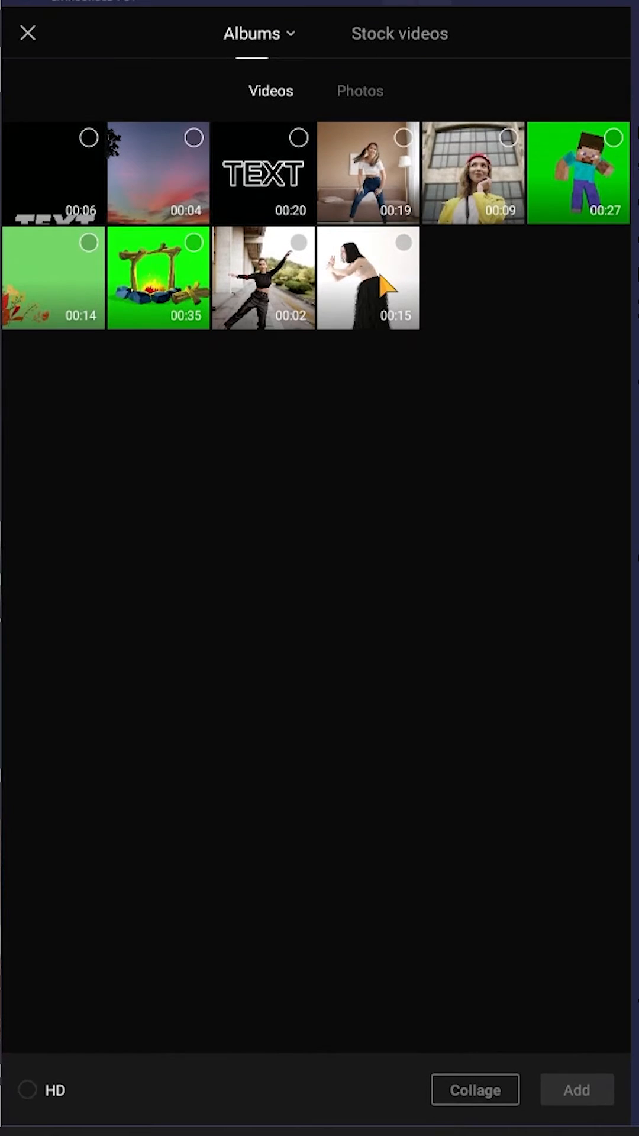
{"action": "left_click", "coordinate": [158, 171]}
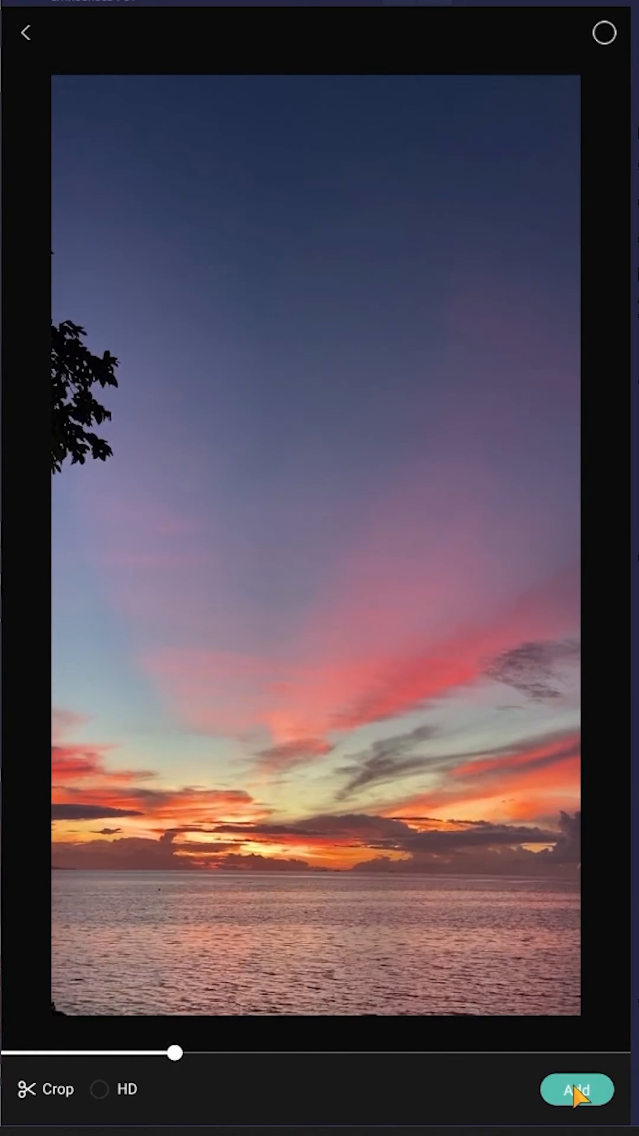
Import the previewed sunset clip into the new project
{"action": "left_click", "coordinate": [577, 1089]}
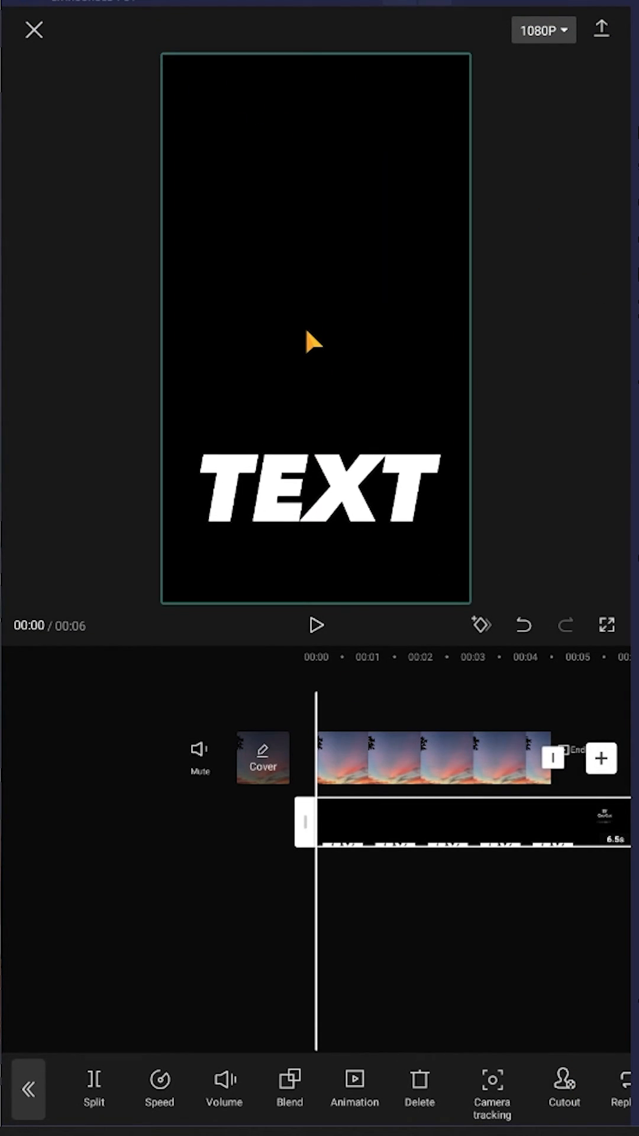
Set the TEXT overlay's blend mode to Darken
{"action": "left_click", "coordinate": [289, 1088]}
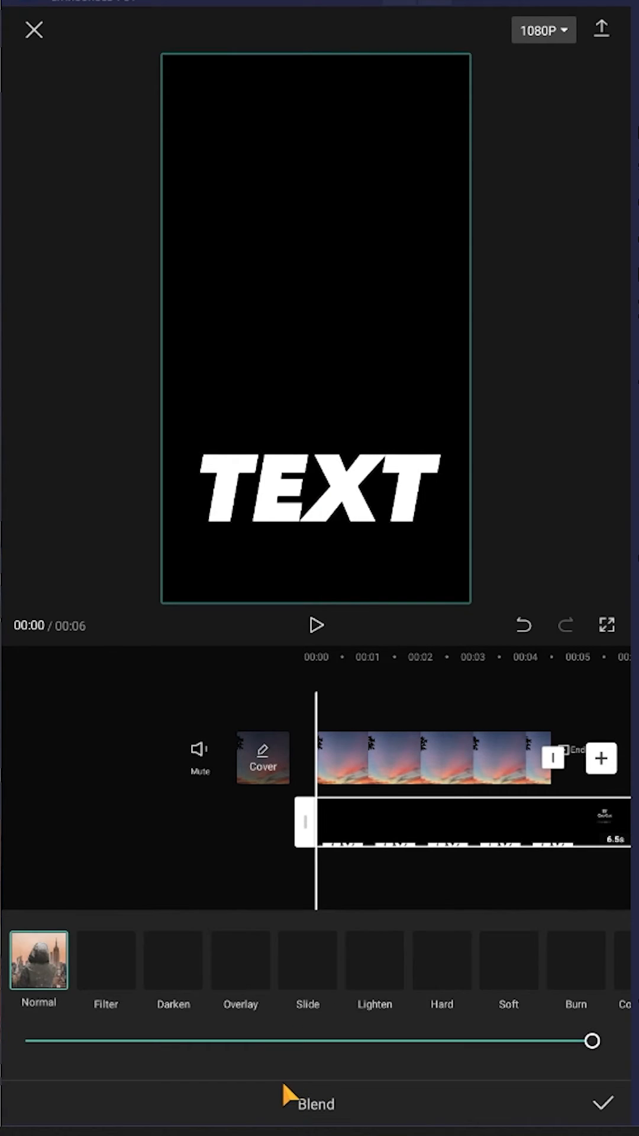
{"action": "left_click", "coordinate": [172, 960]}
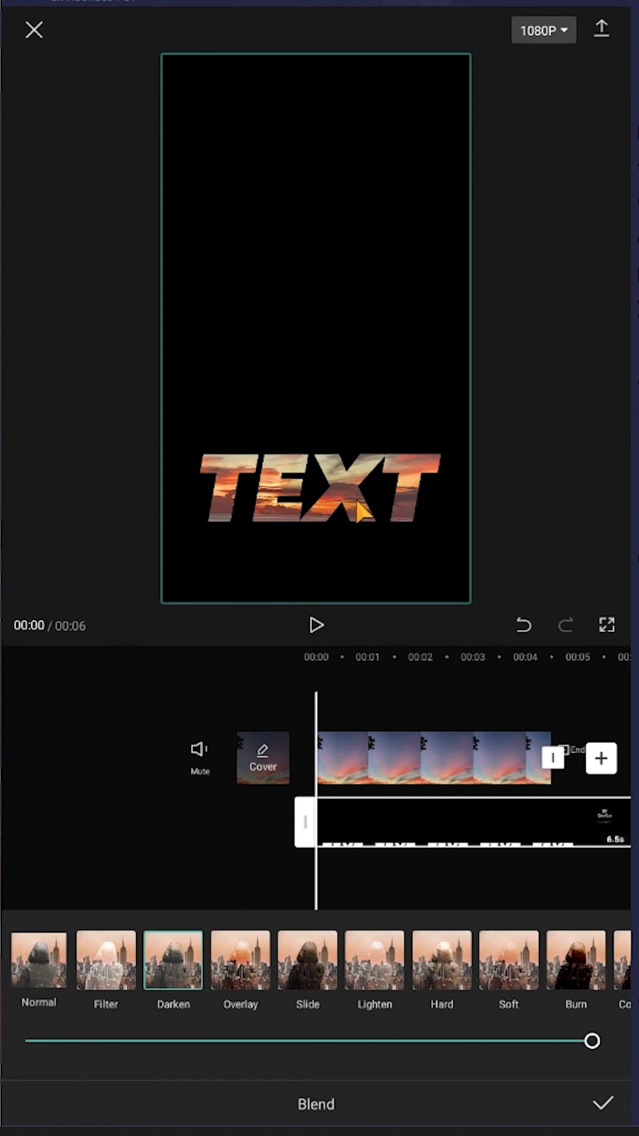
{"action": "mouse_move", "coordinate": [584, 1090]}
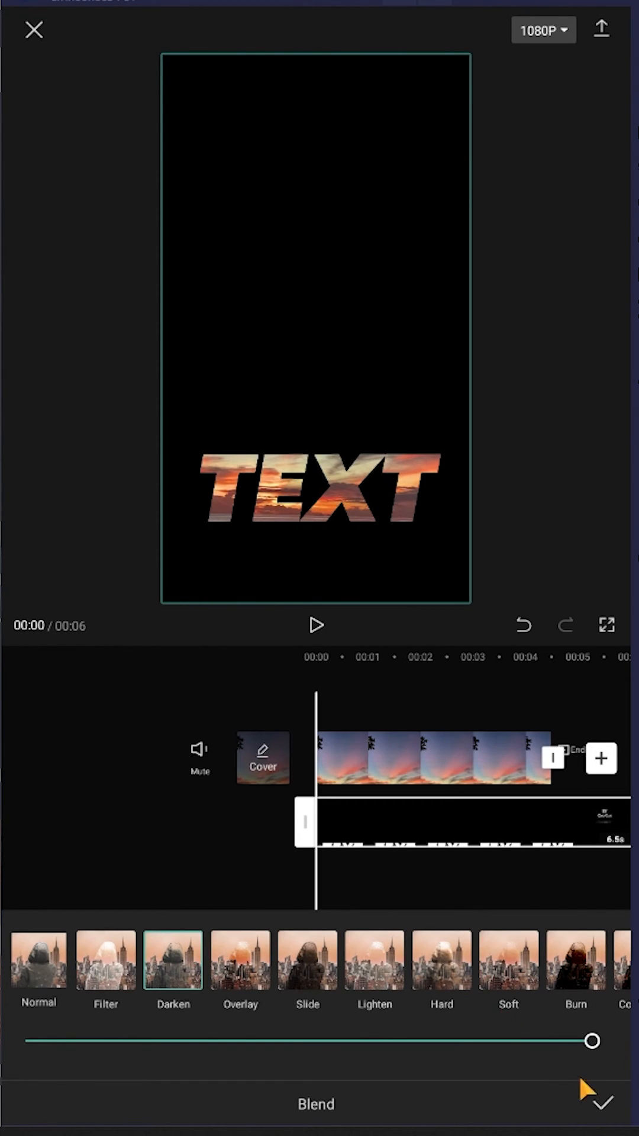